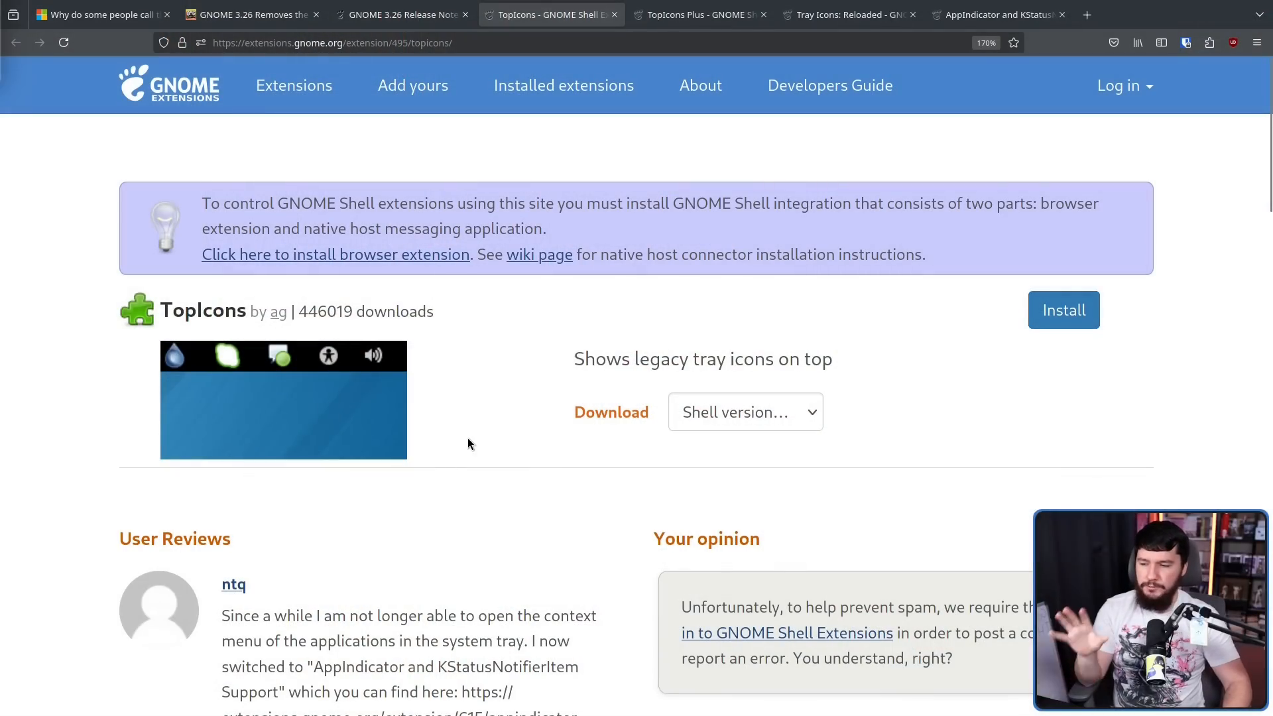
mouse_move(474, 454)
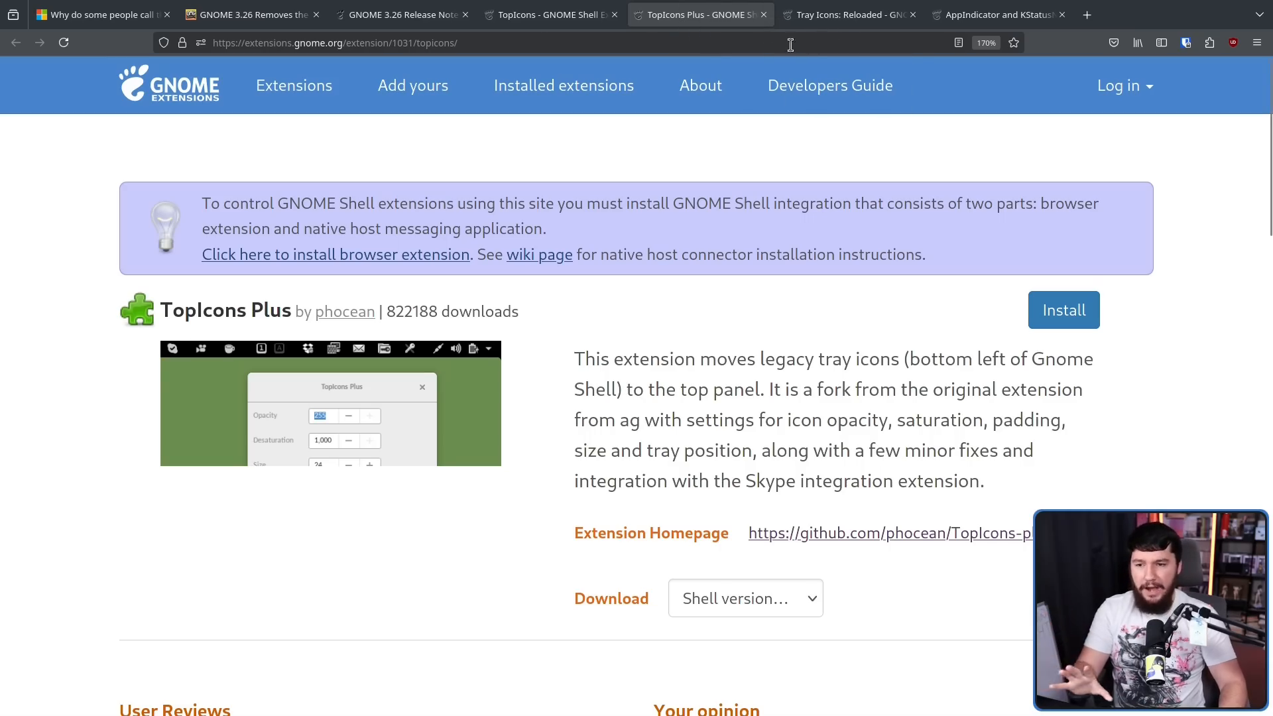
- View the AppIndicator extension page and highlight its download count
left_click(849, 14)
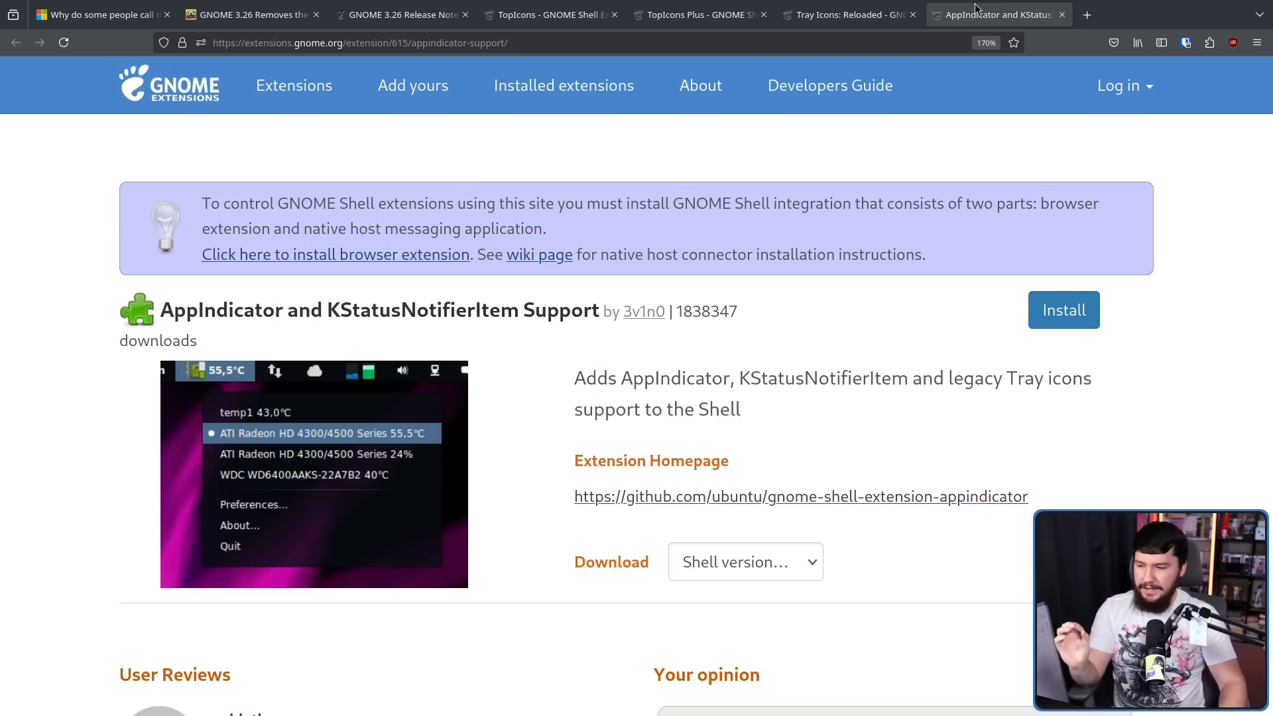
mouse_move(809, 194)
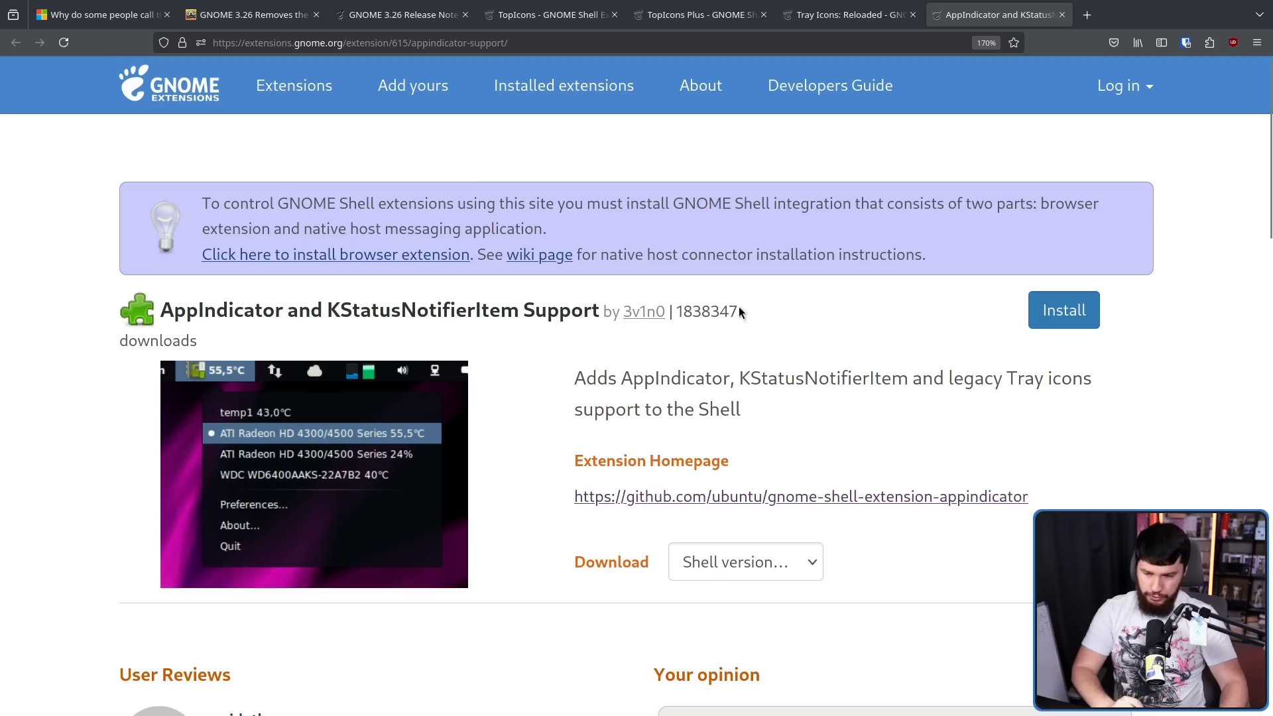
double_click(708, 311)
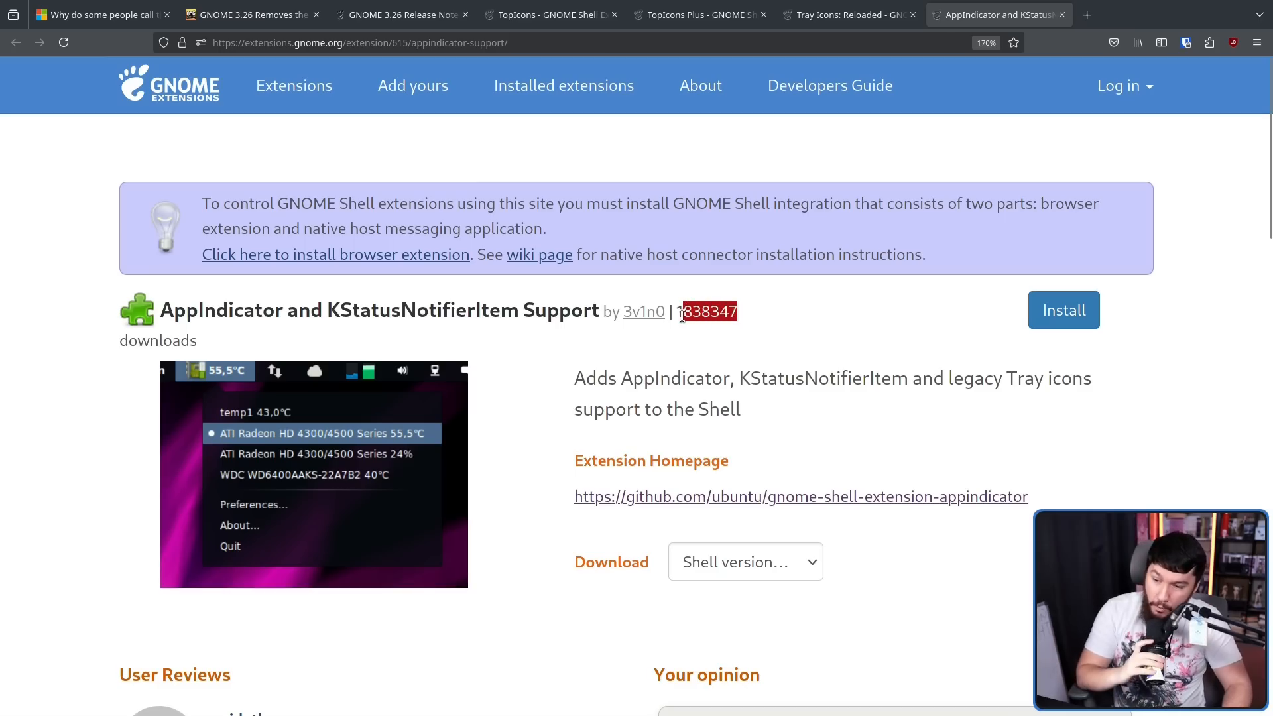
mouse_move(708, 310)
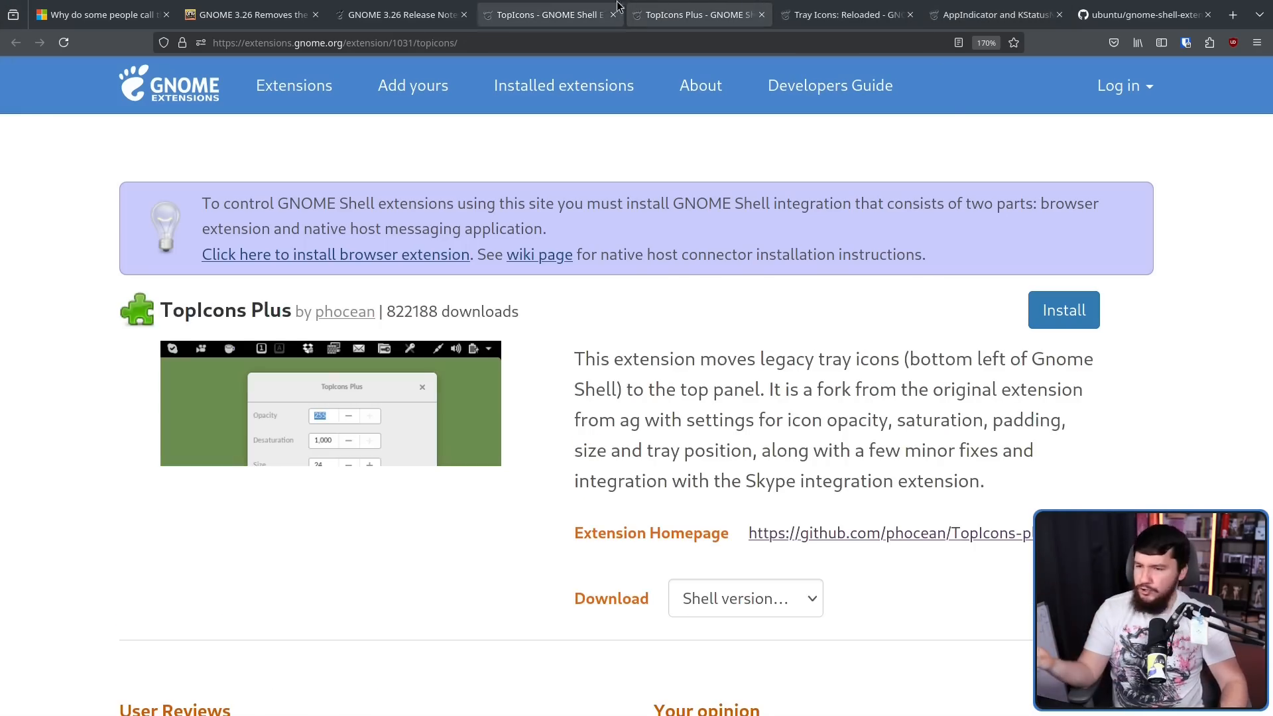
- Review the appindicator GitHub repository, then highlight the AppIndicator and KStatusNotifierItem Support title on its extension page
left_click(1144, 13)
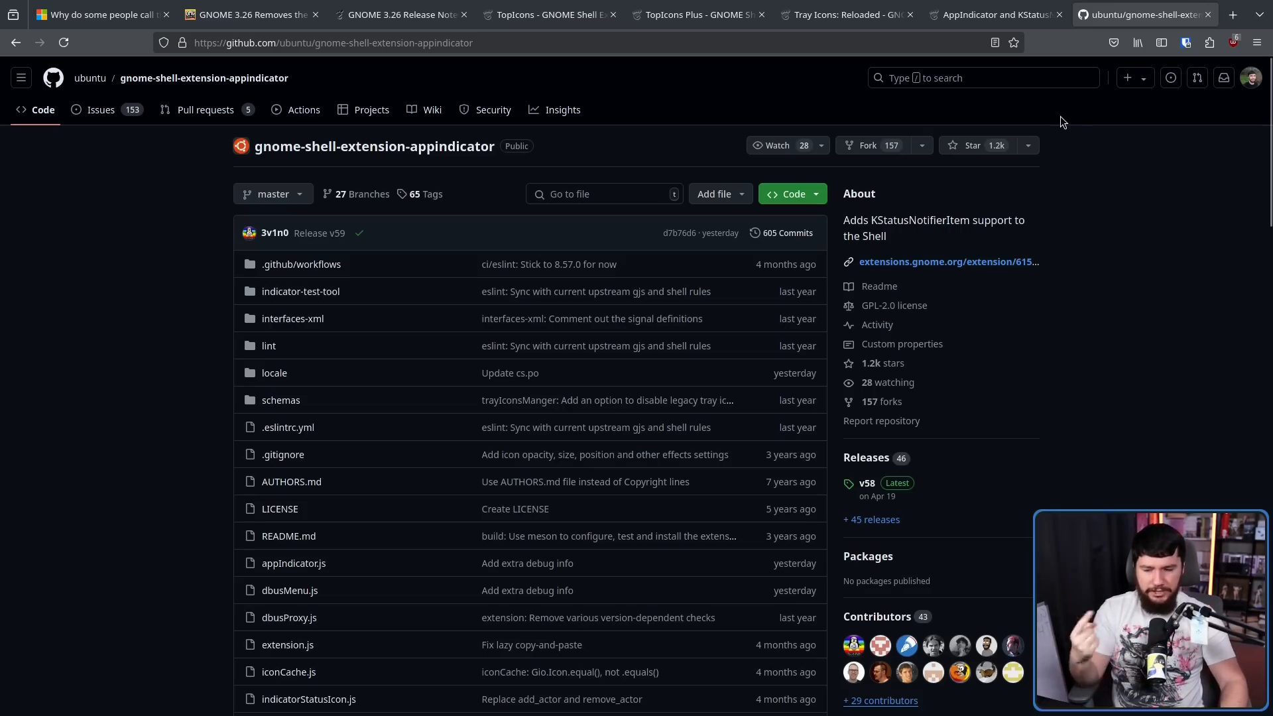
mouse_move(1013, 42)
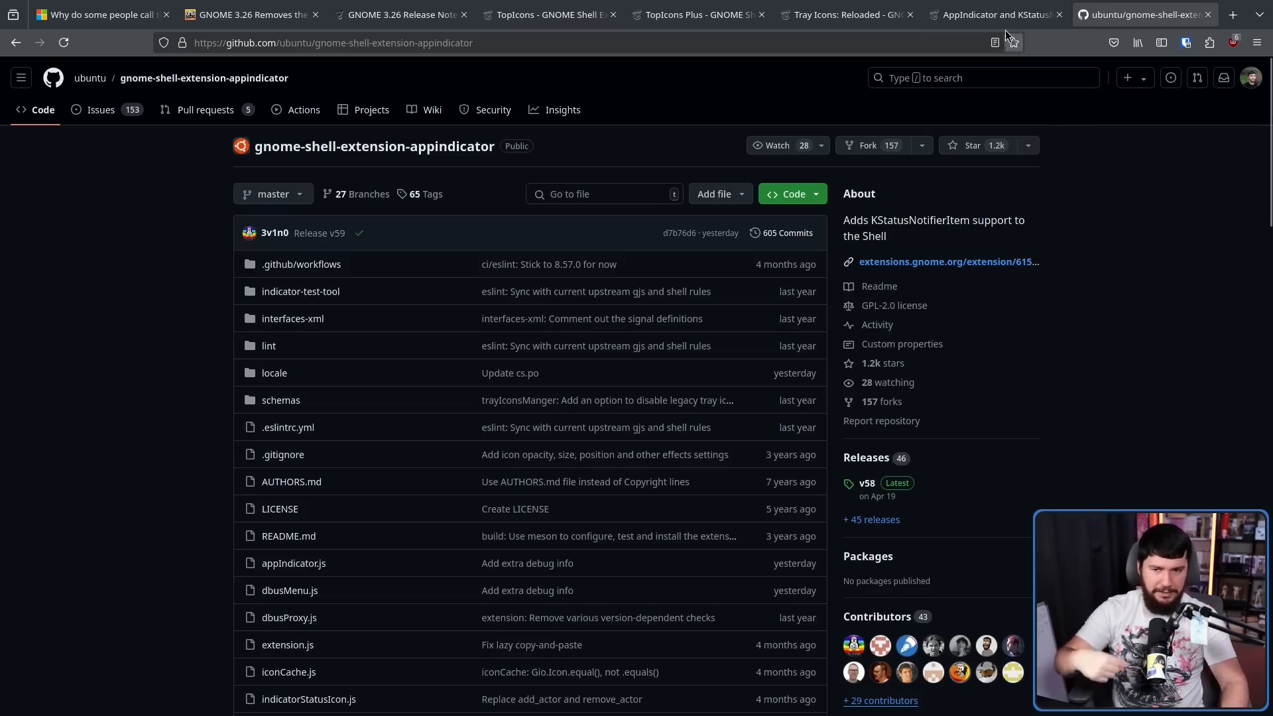
left_click(844, 13)
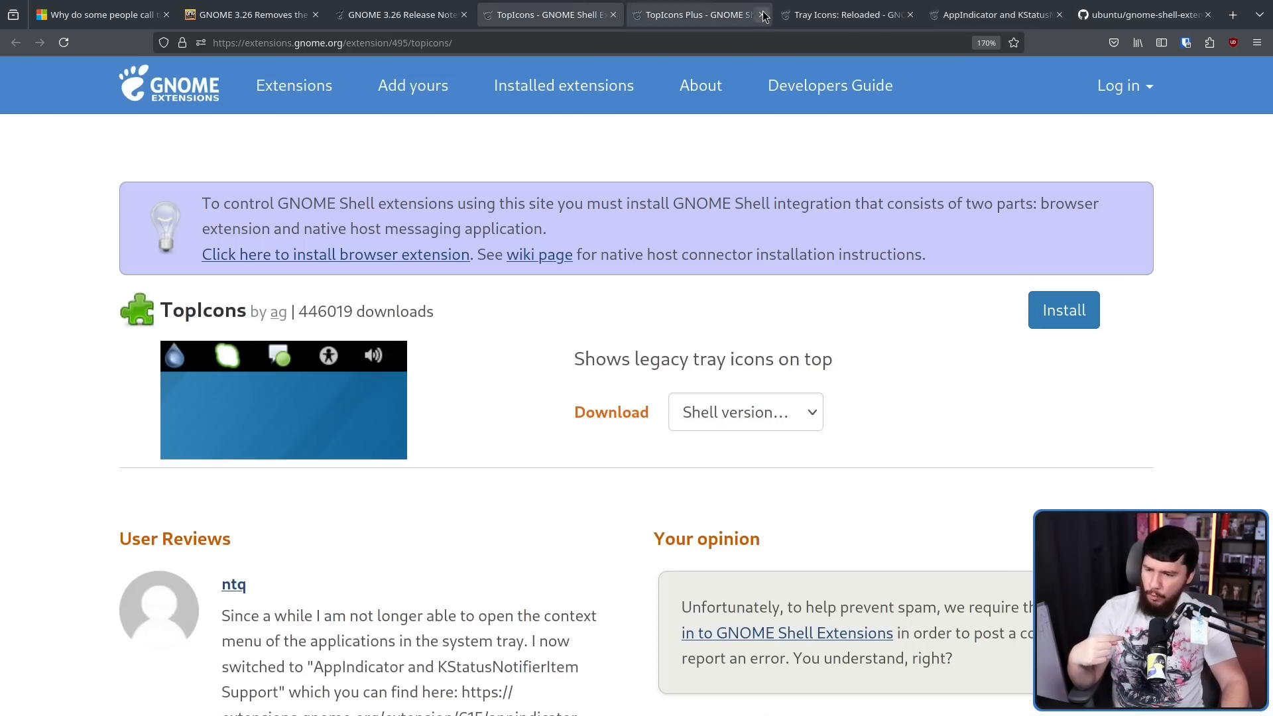
left_click(994, 14)
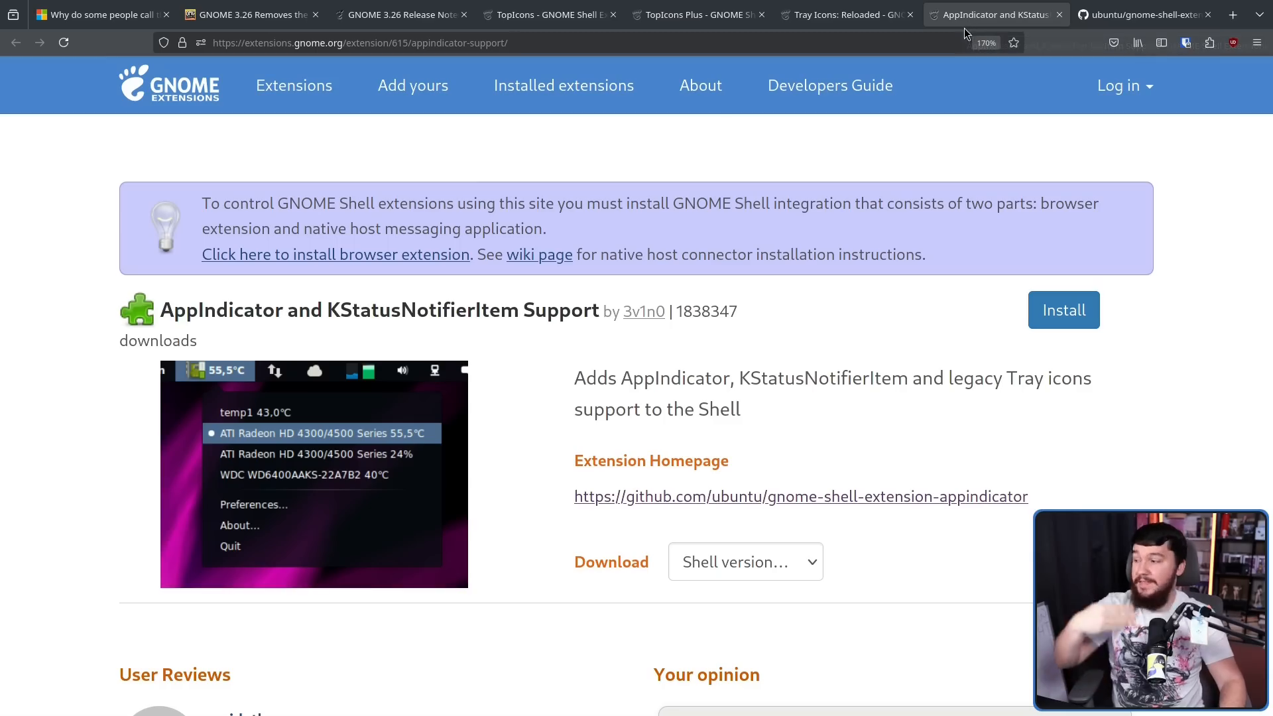
mouse_move(622, 277)
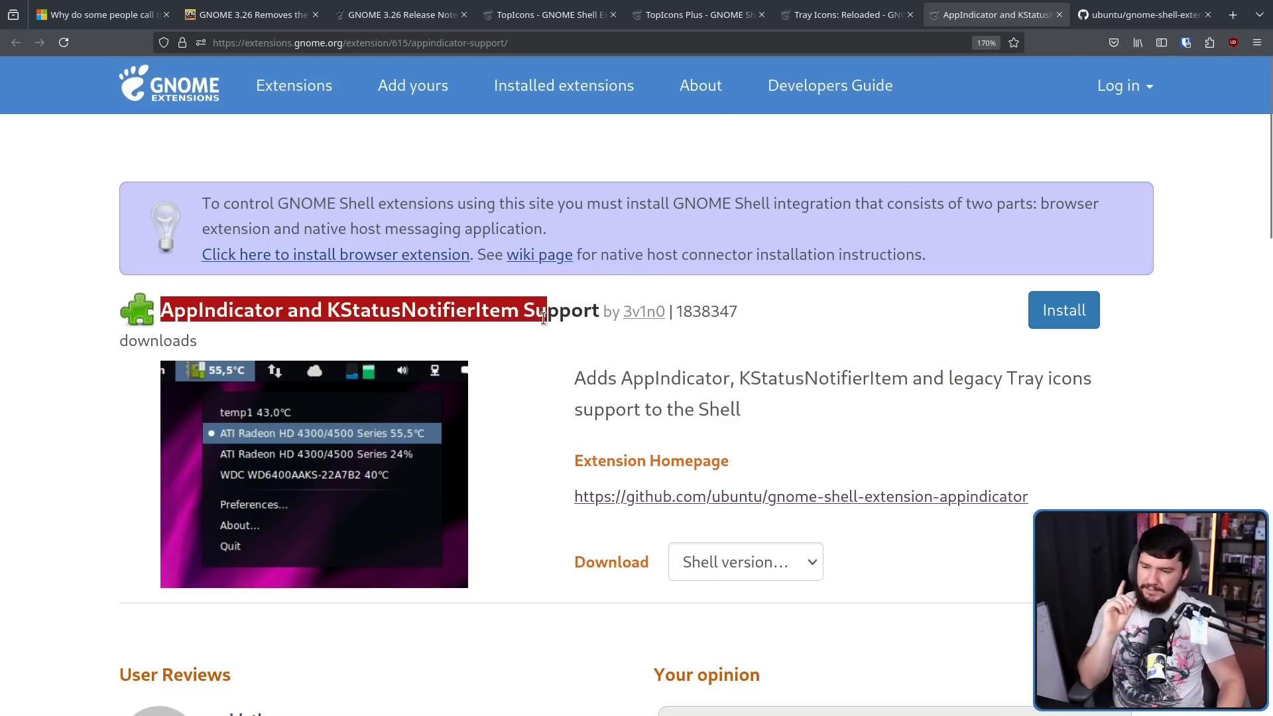
left_click_drag(535, 310, 599, 310)
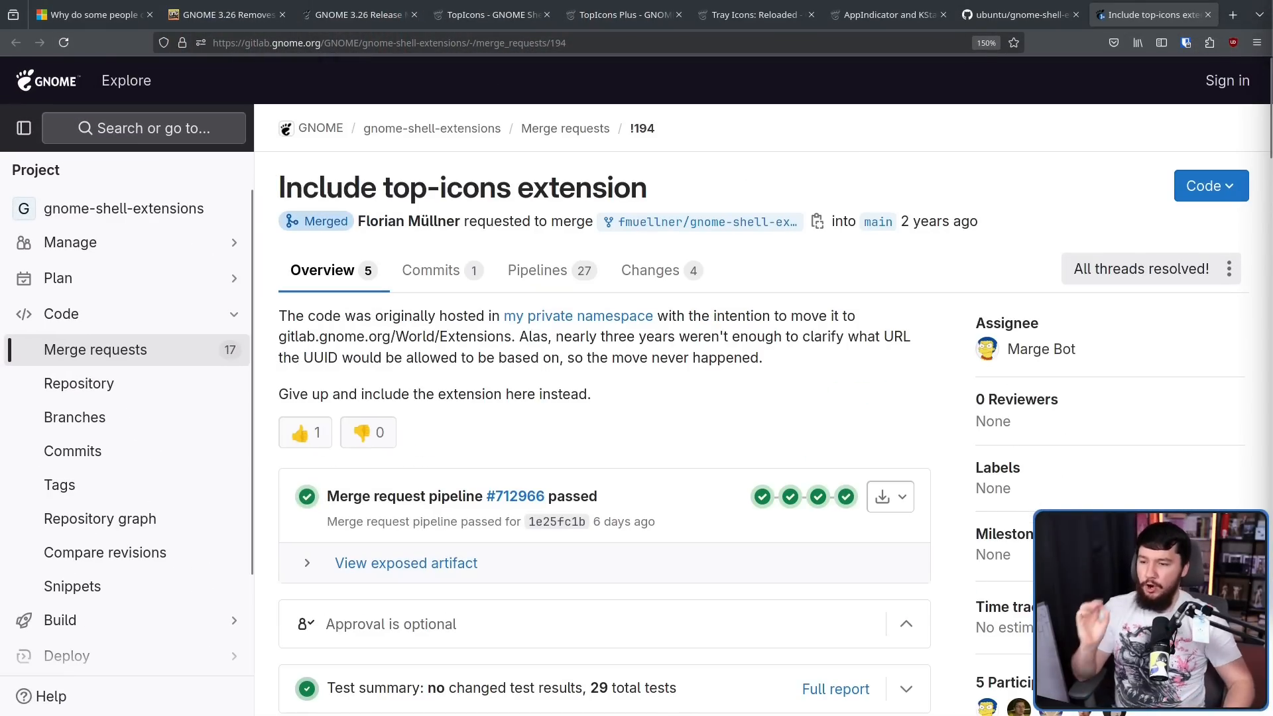
mouse_move(708, 189)
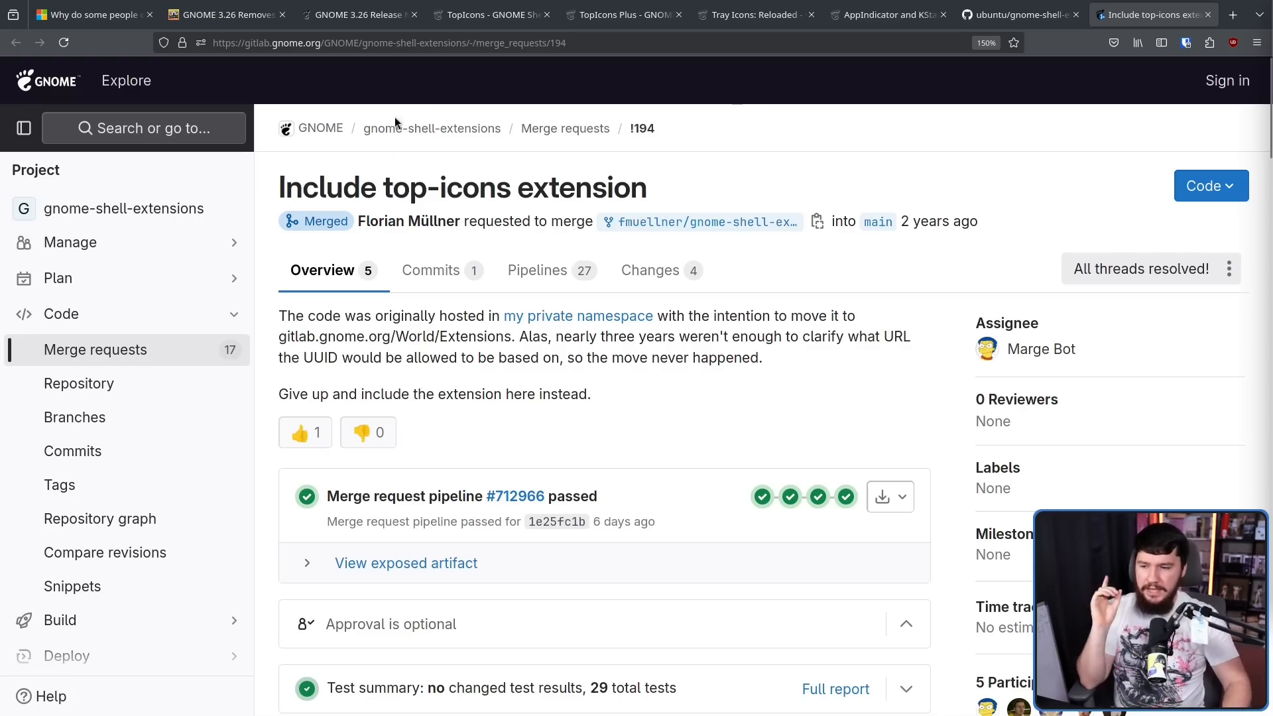
- Bring up merge request !194 'Include top-icons extension' and reach the author's status-icons rename comment in Activity
left_click(491, 14)
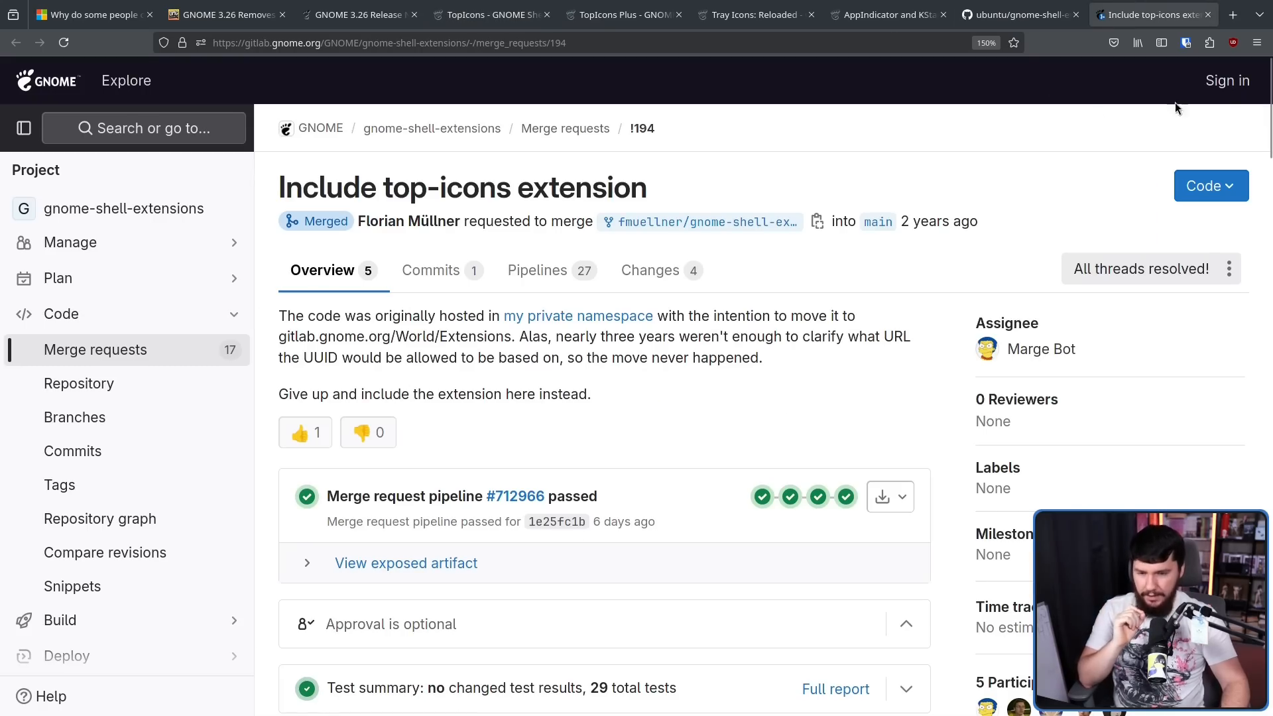
scroll("down", 3)
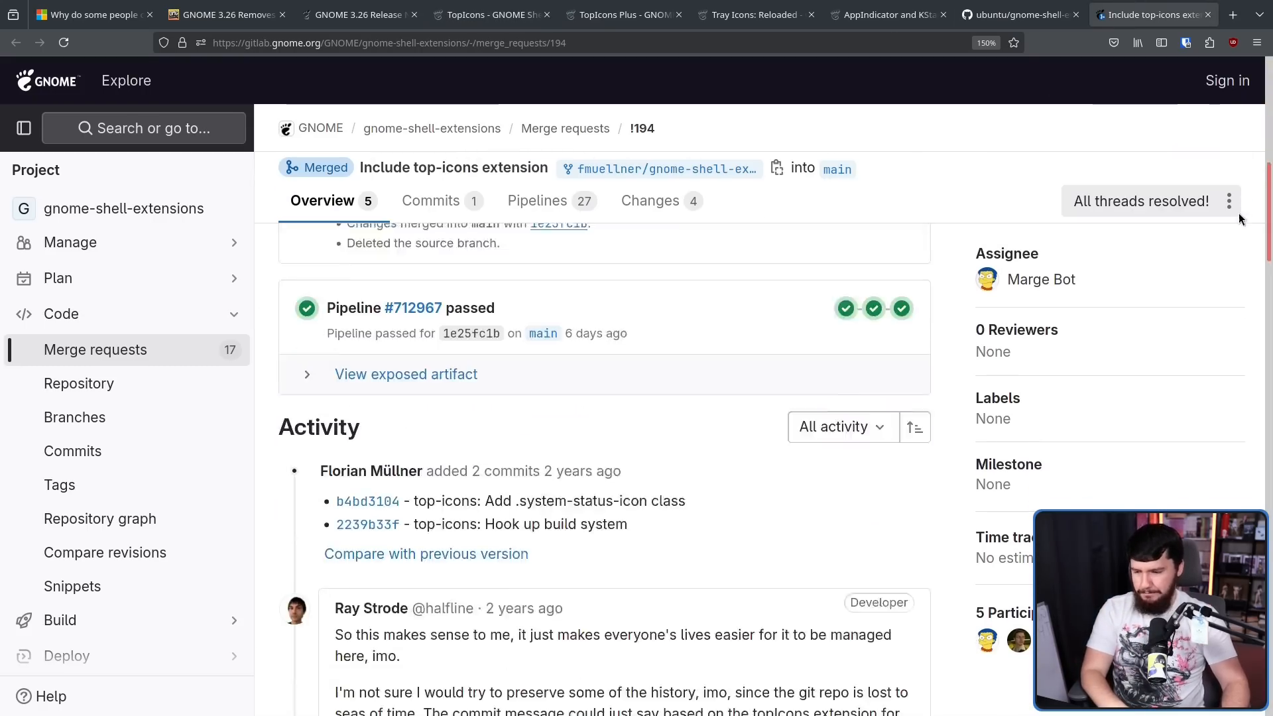
scroll("down", 3)
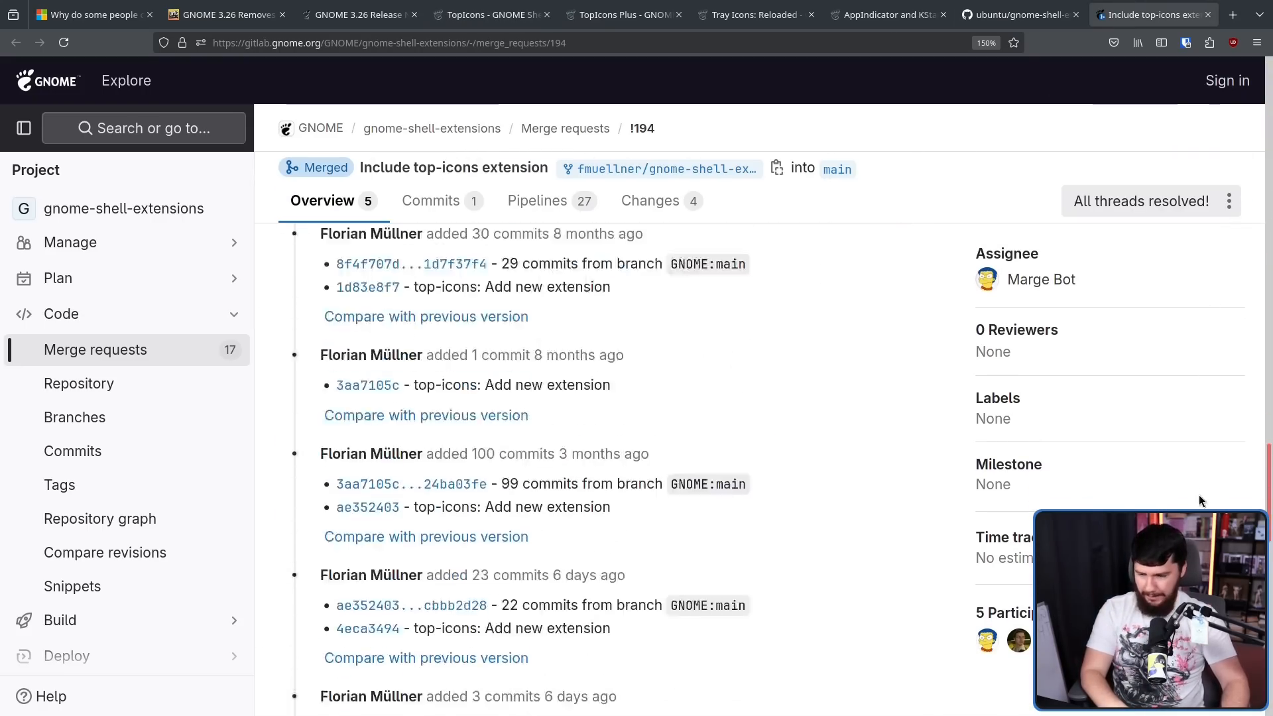
scroll("down", 3)
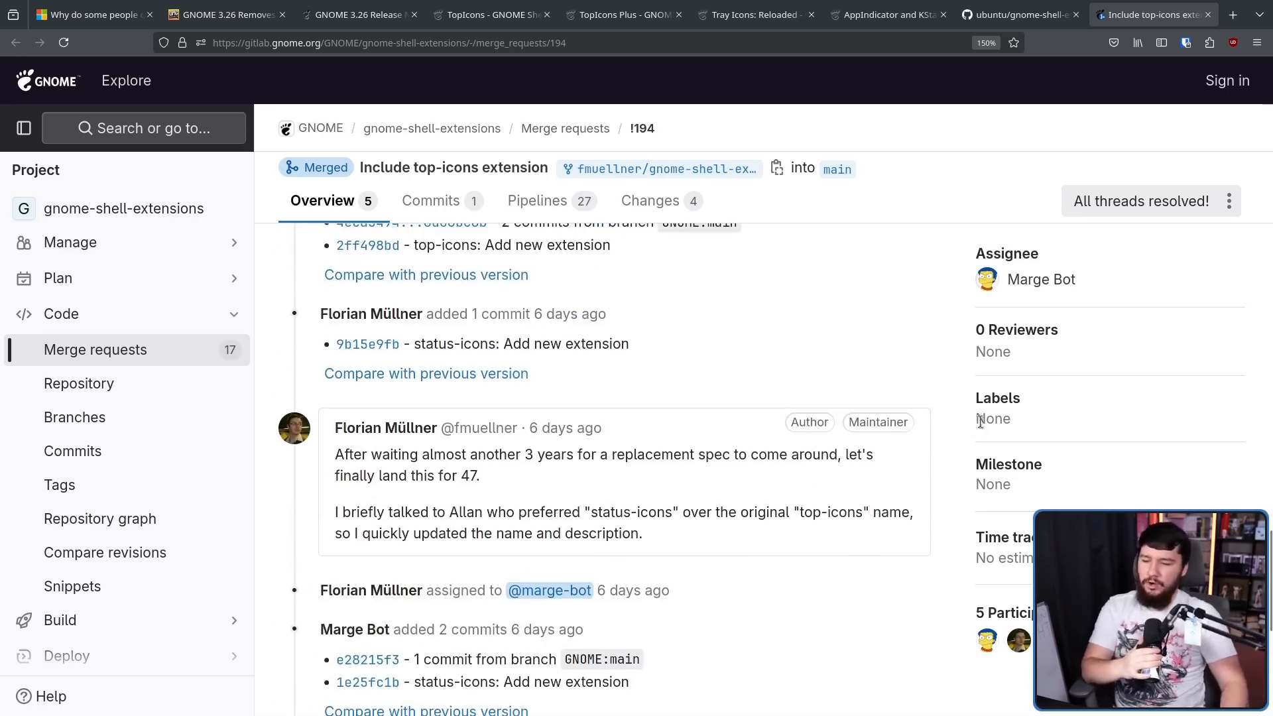
mouse_move(871, 390)
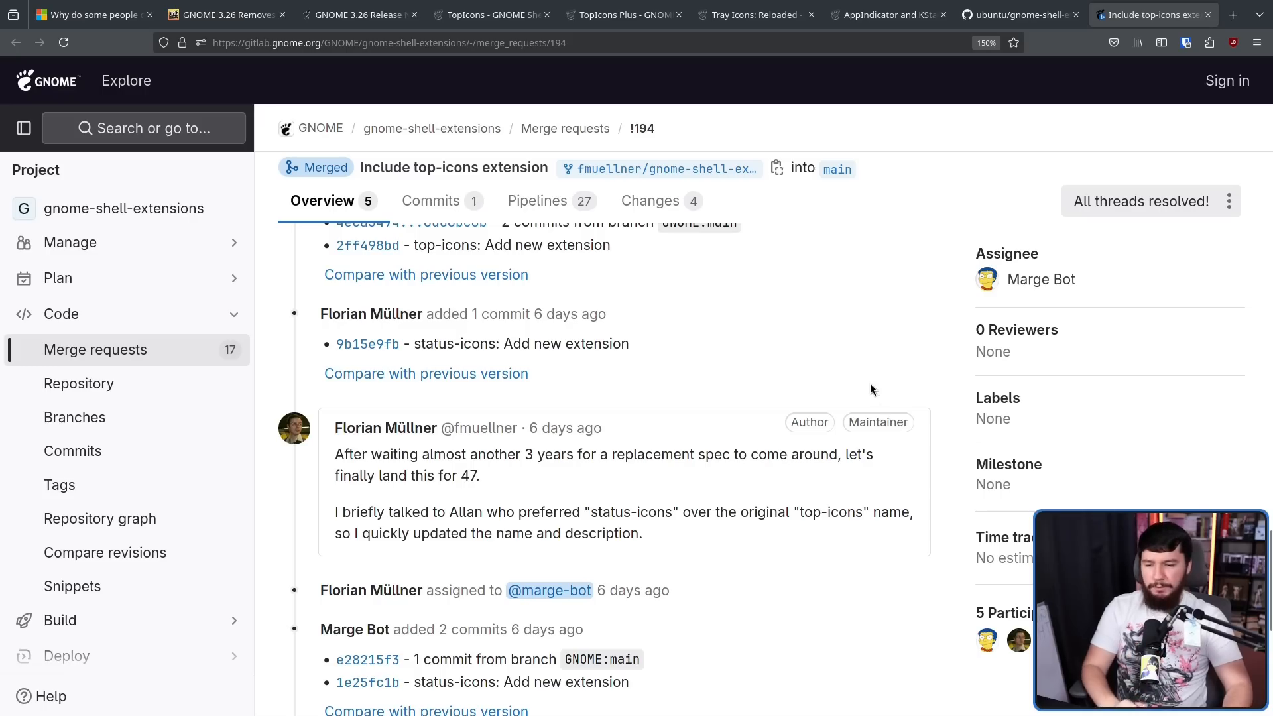
mouse_move(544, 388)
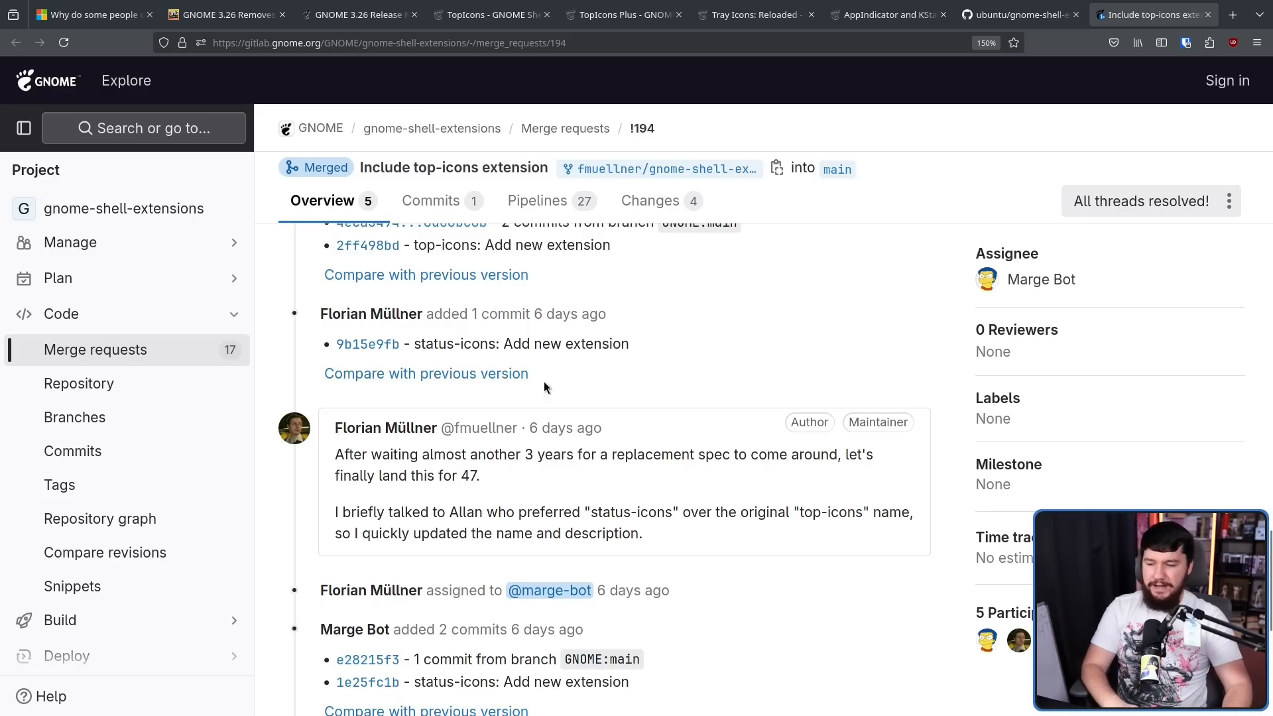
mouse_move(599, 385)
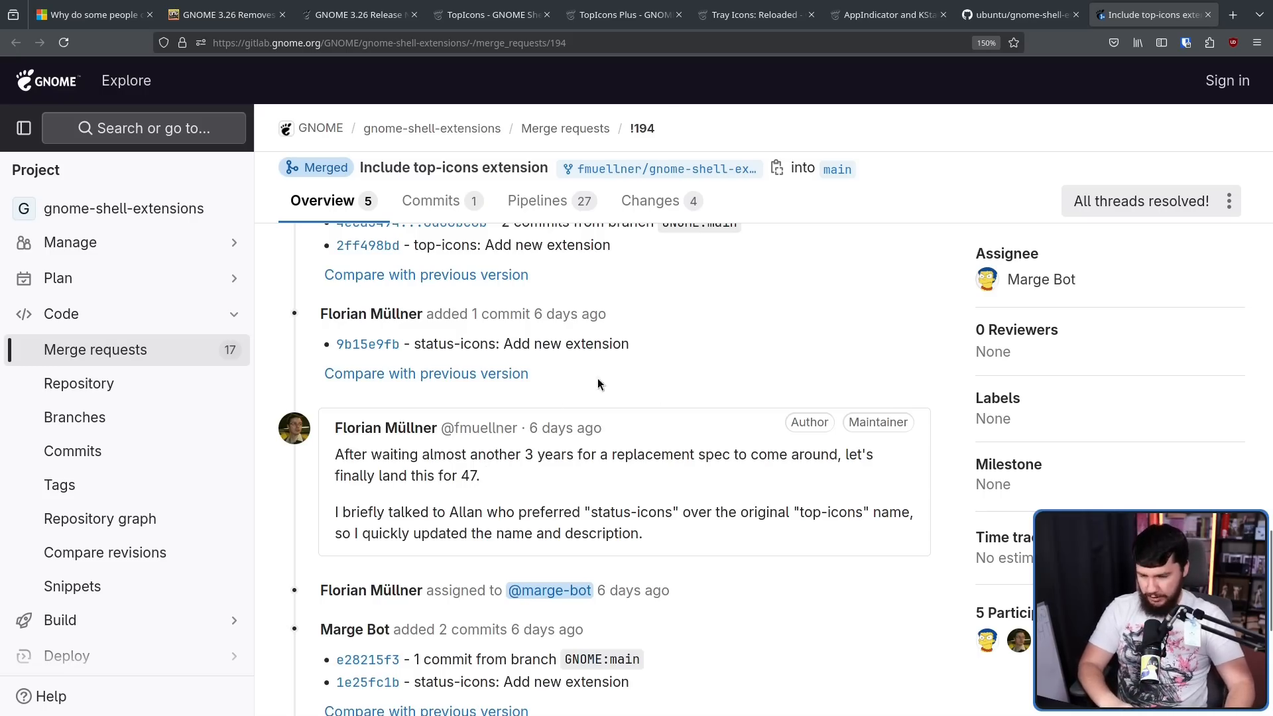
mouse_move(668, 351)
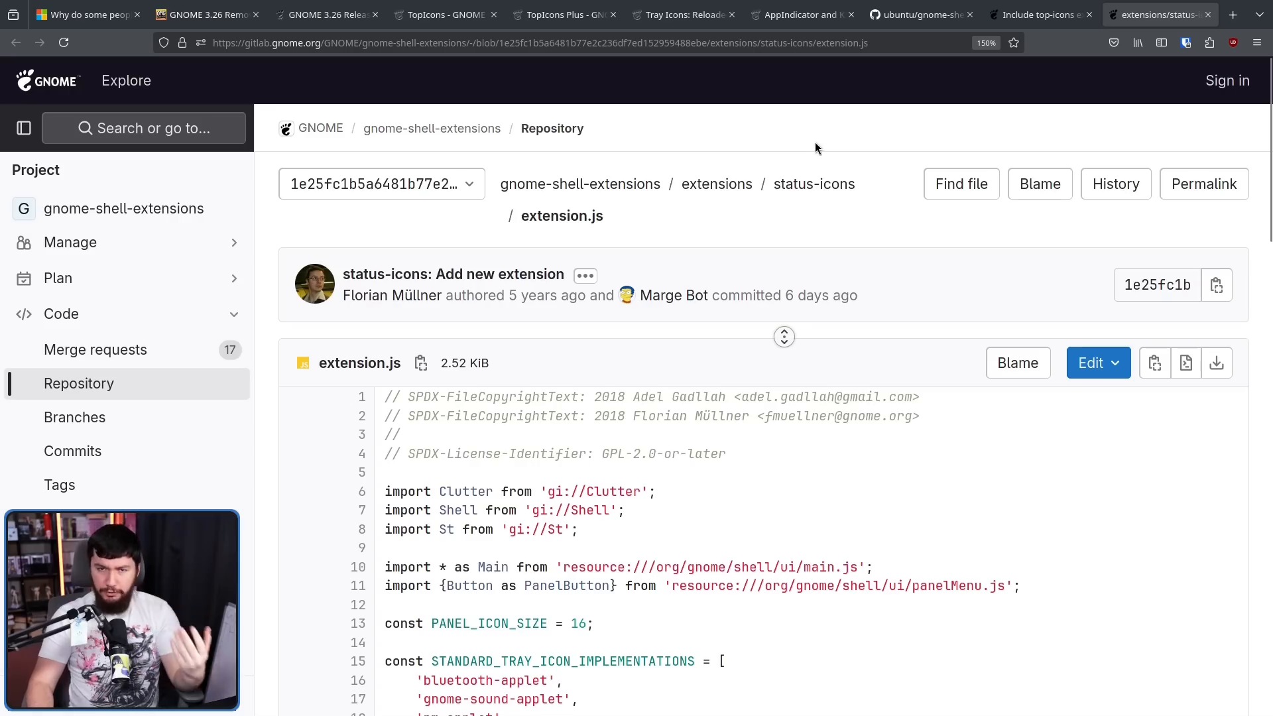
mouse_move(847, 317)
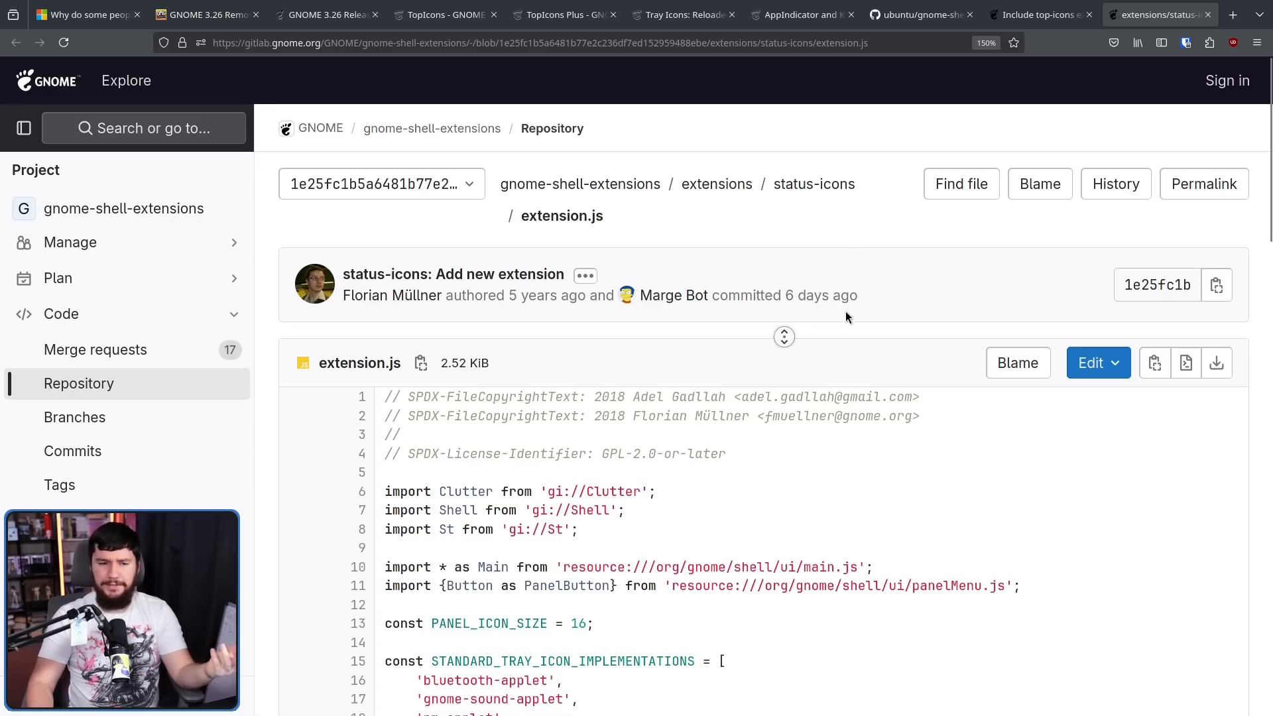
- Skim the status-icons extension.js source and return to the merge request's closing AppIndicator comments
scroll("down", 3)
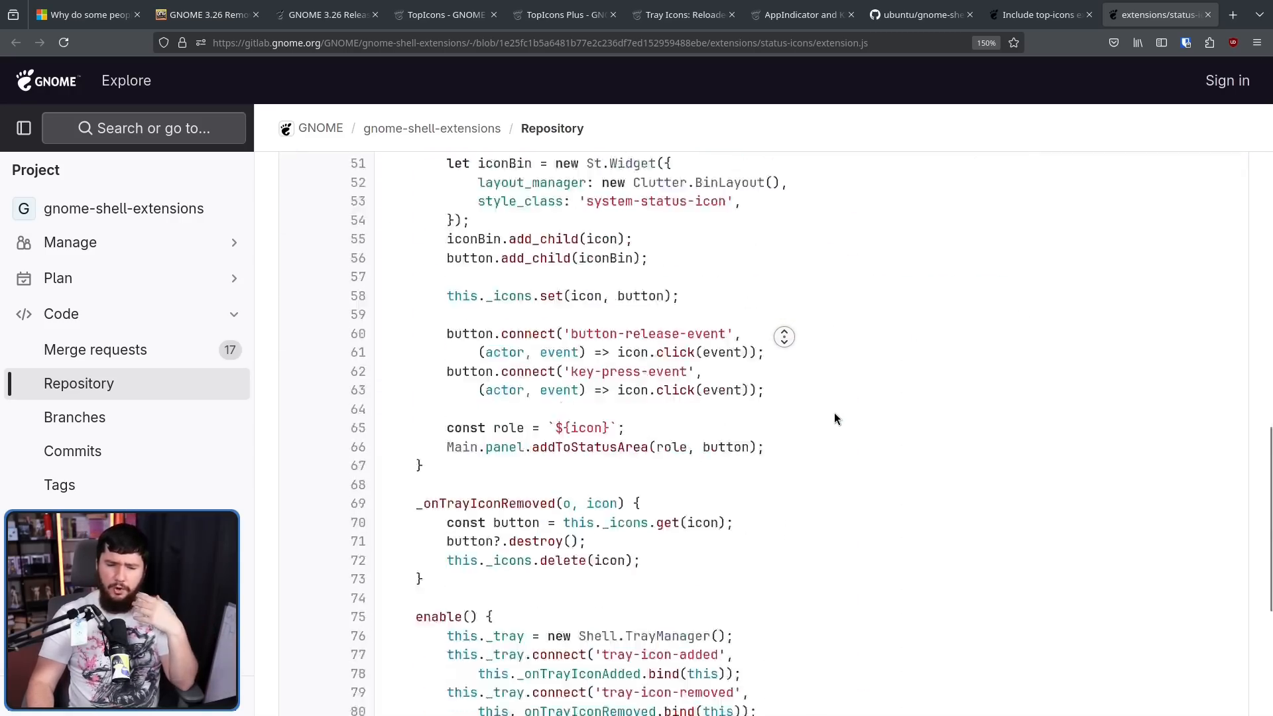
left_click(1039, 15)
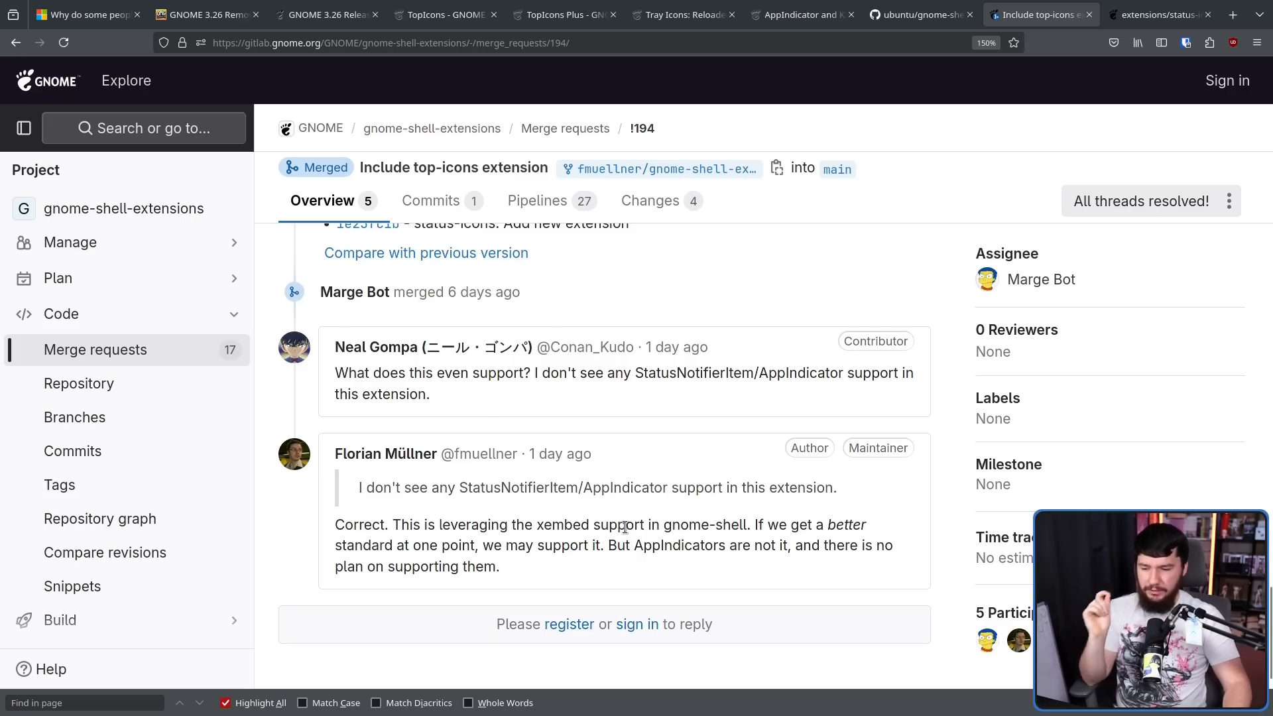
mouse_move(629, 523)
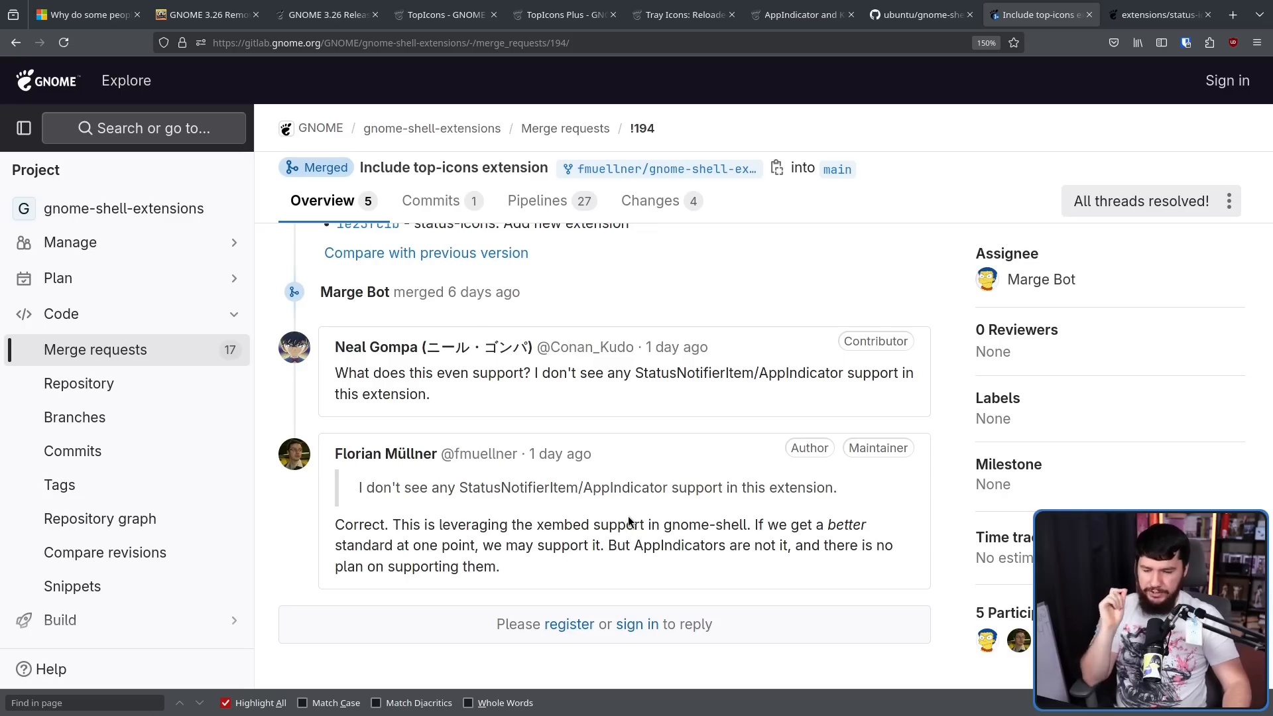
mouse_move(632, 516)
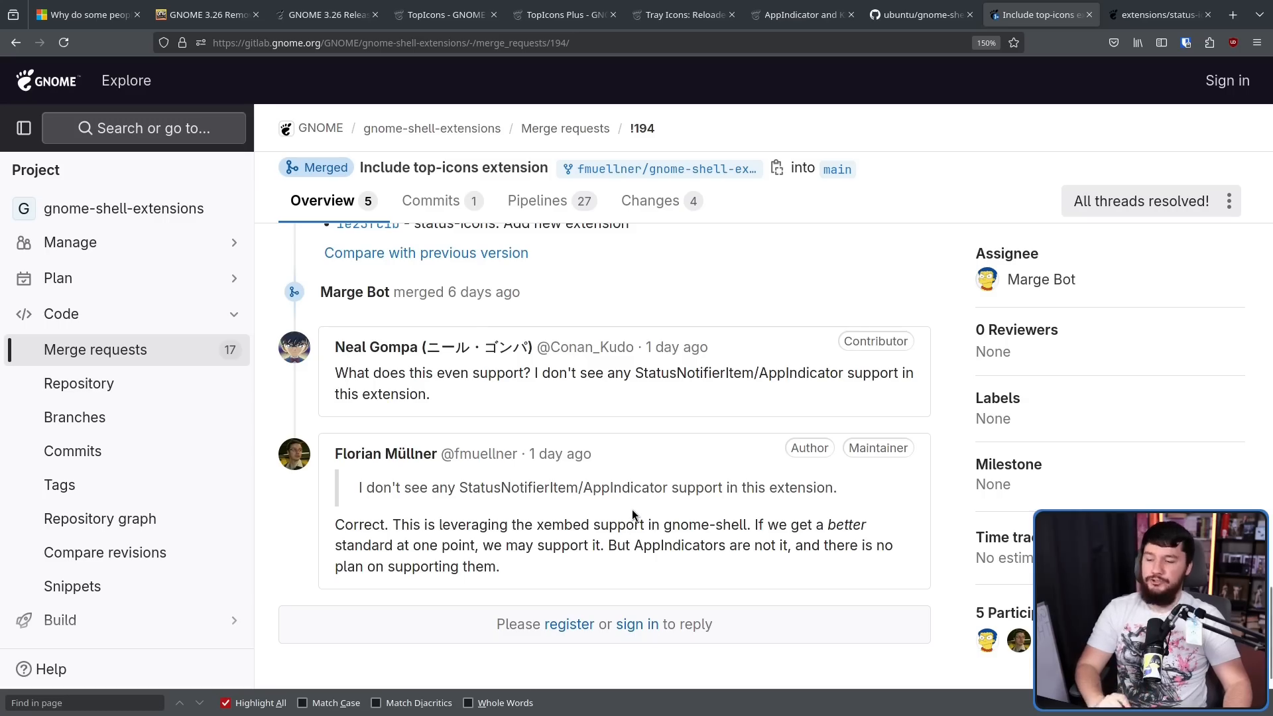